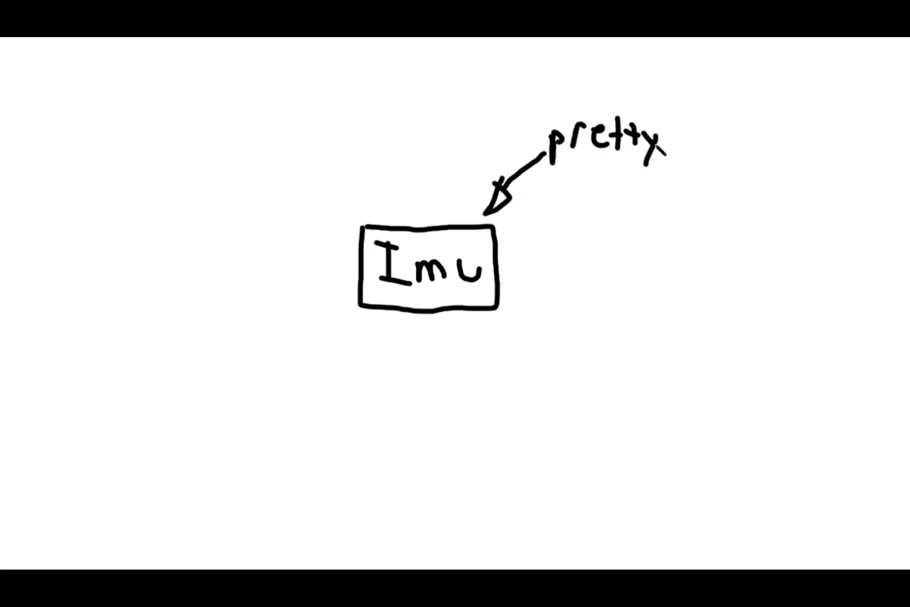
pyautogui.write('complicated')
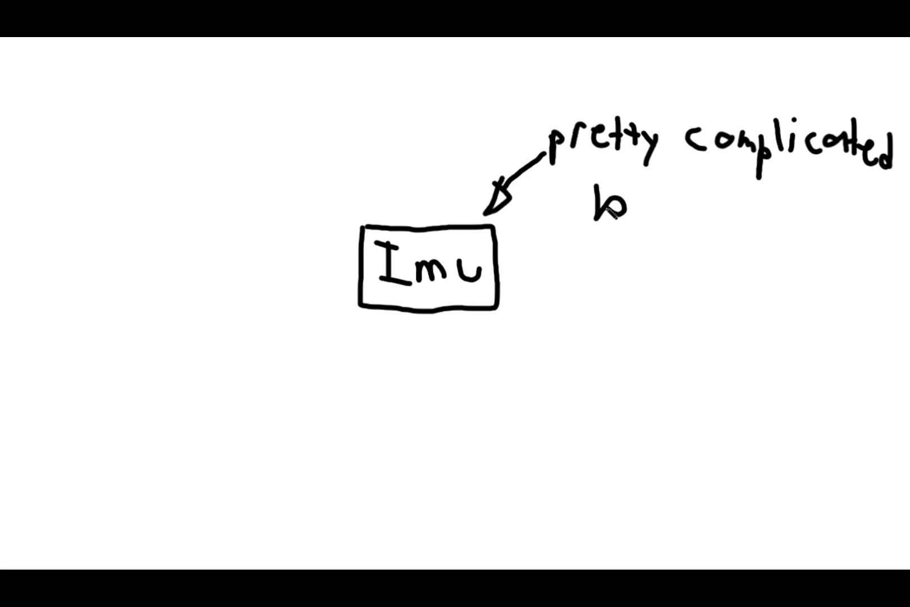
pyautogui.write('but C')
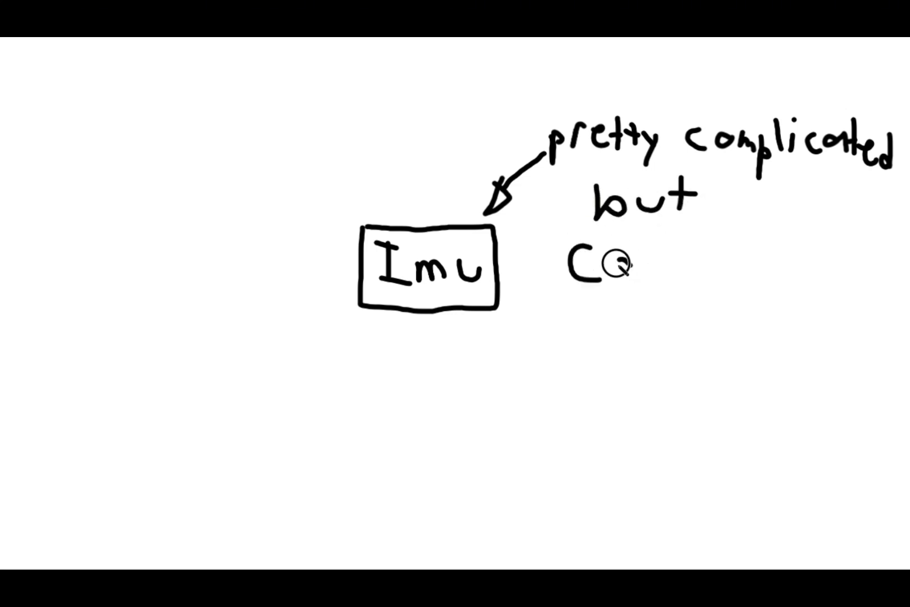
pyautogui.write('ool!')
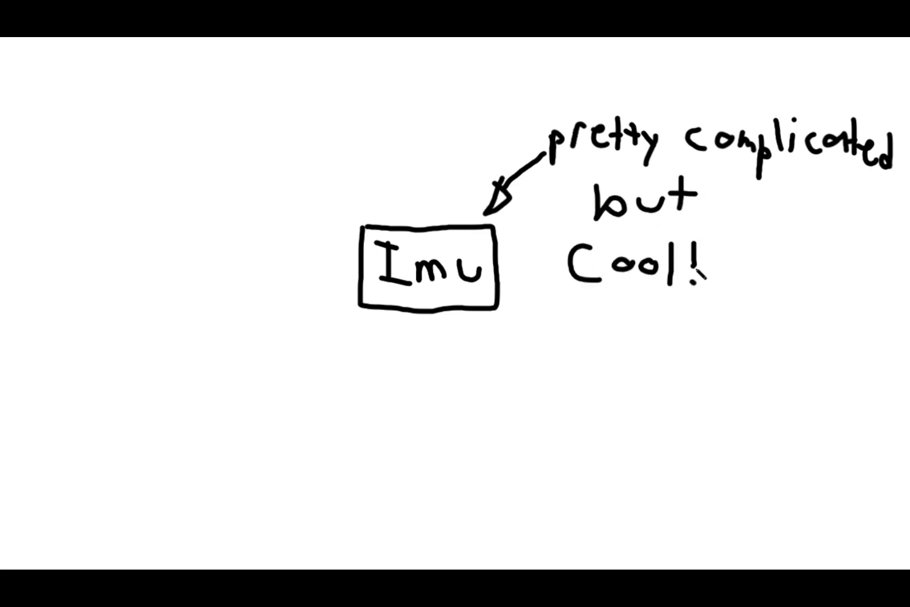